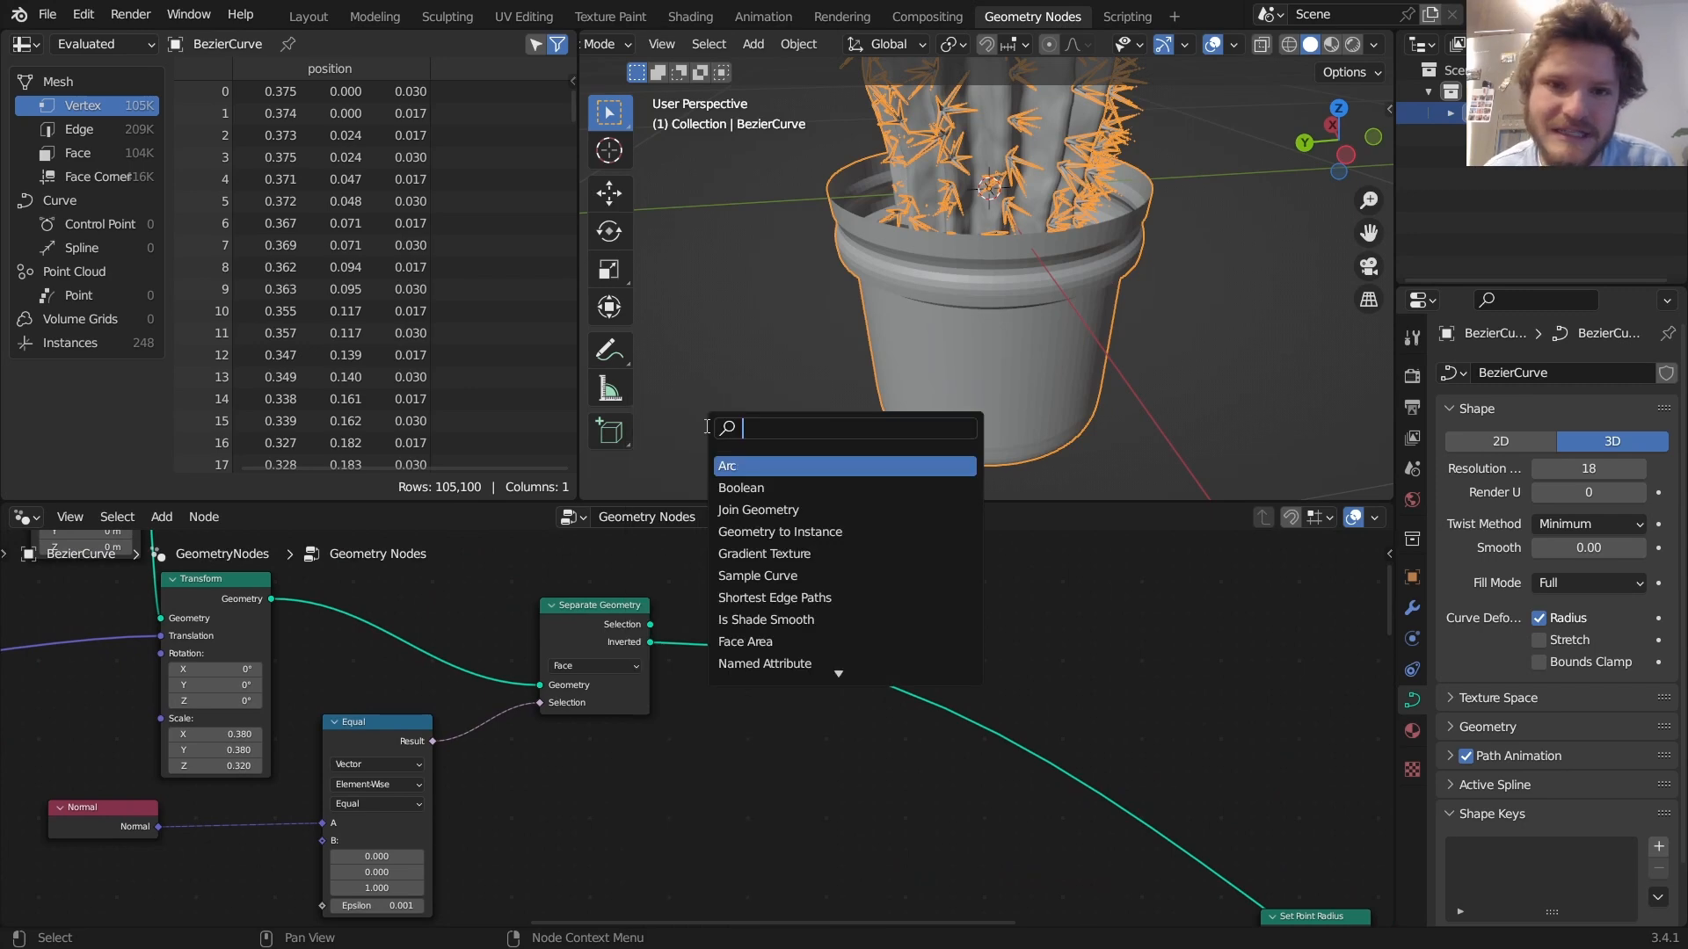
- Add an Extrude Mesh node after Separate Geometry's Inverted output, offset 0.030
type("ext")
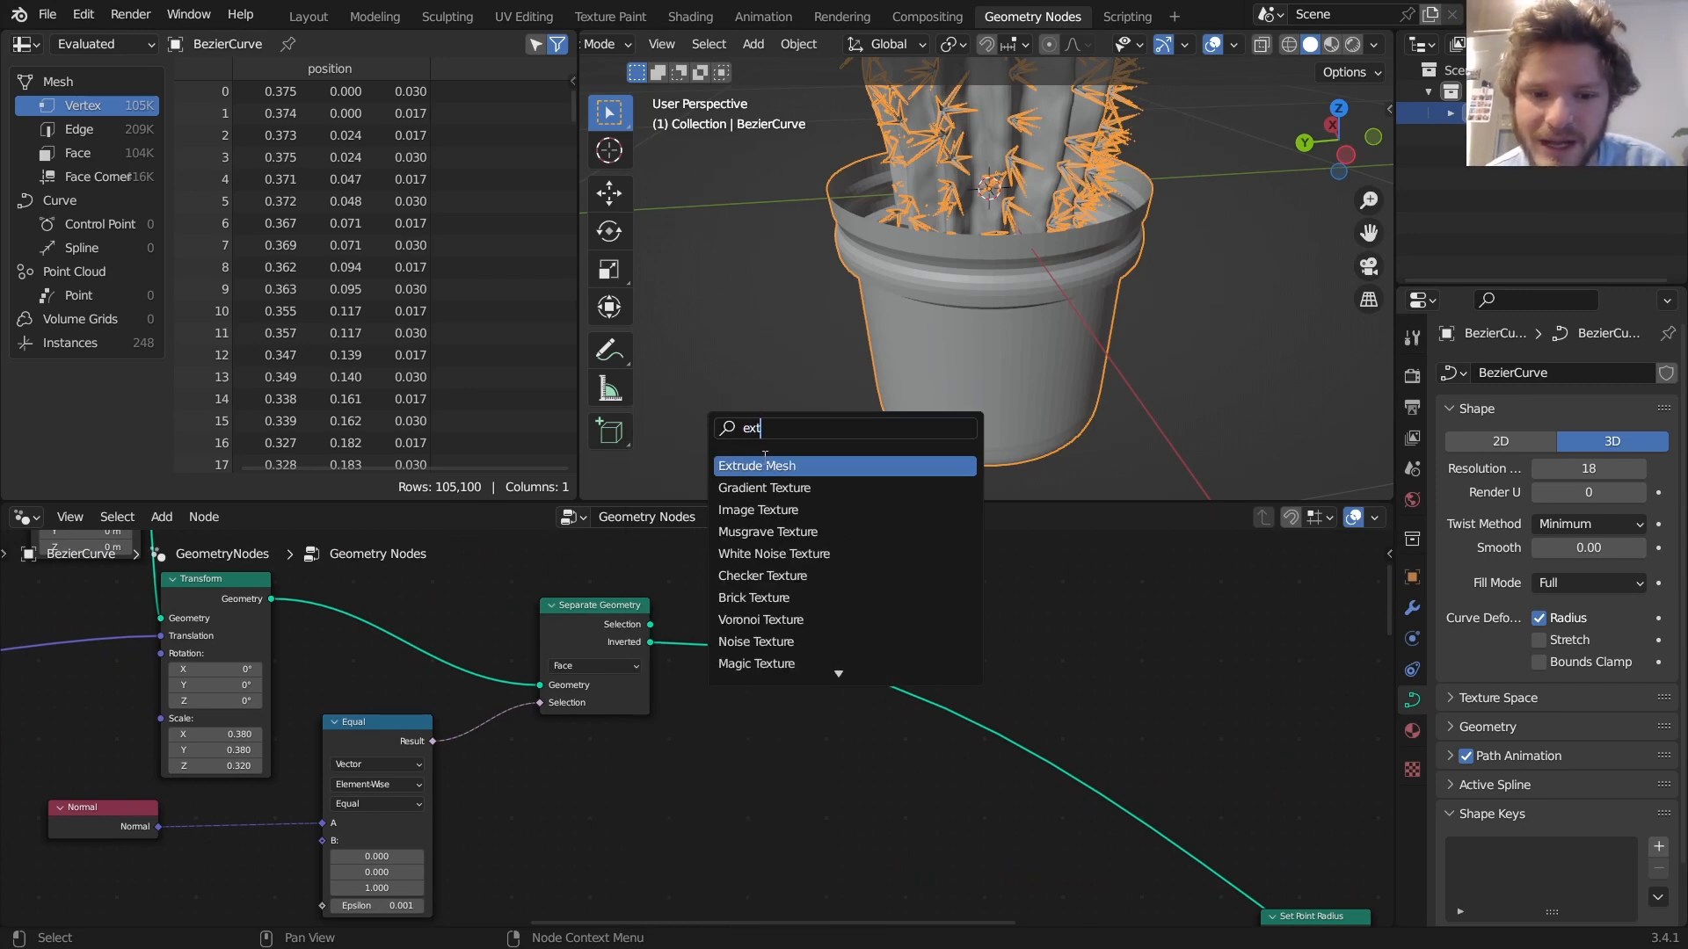
left_click(757, 465)
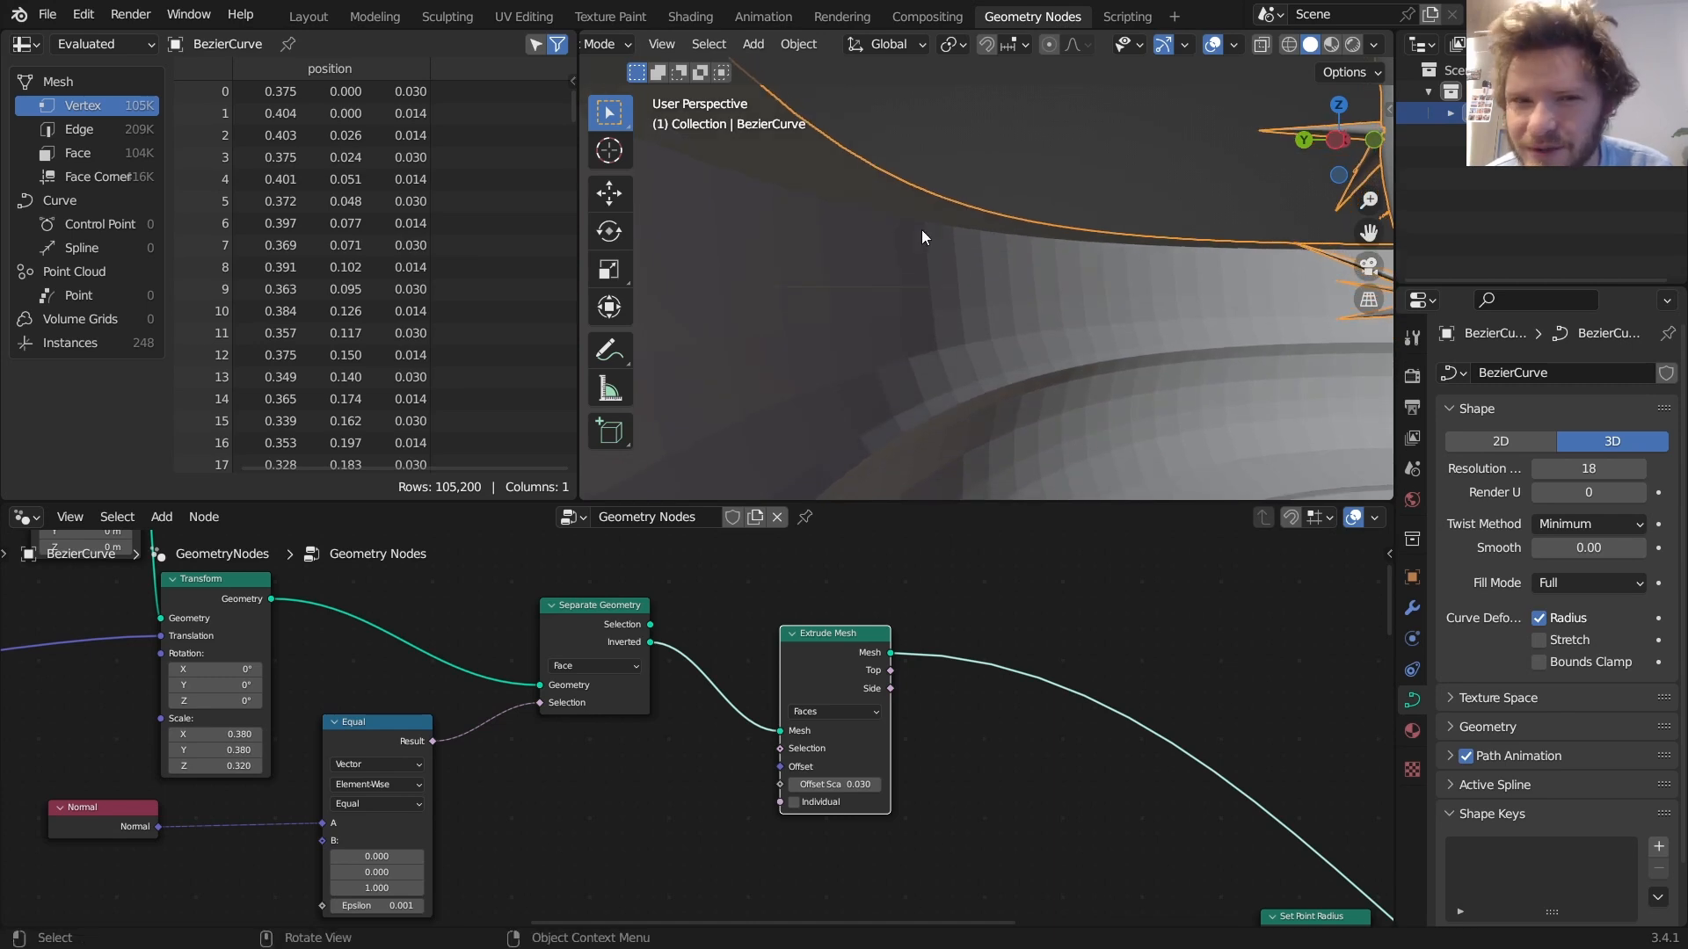
mouse_move(1053, 236)
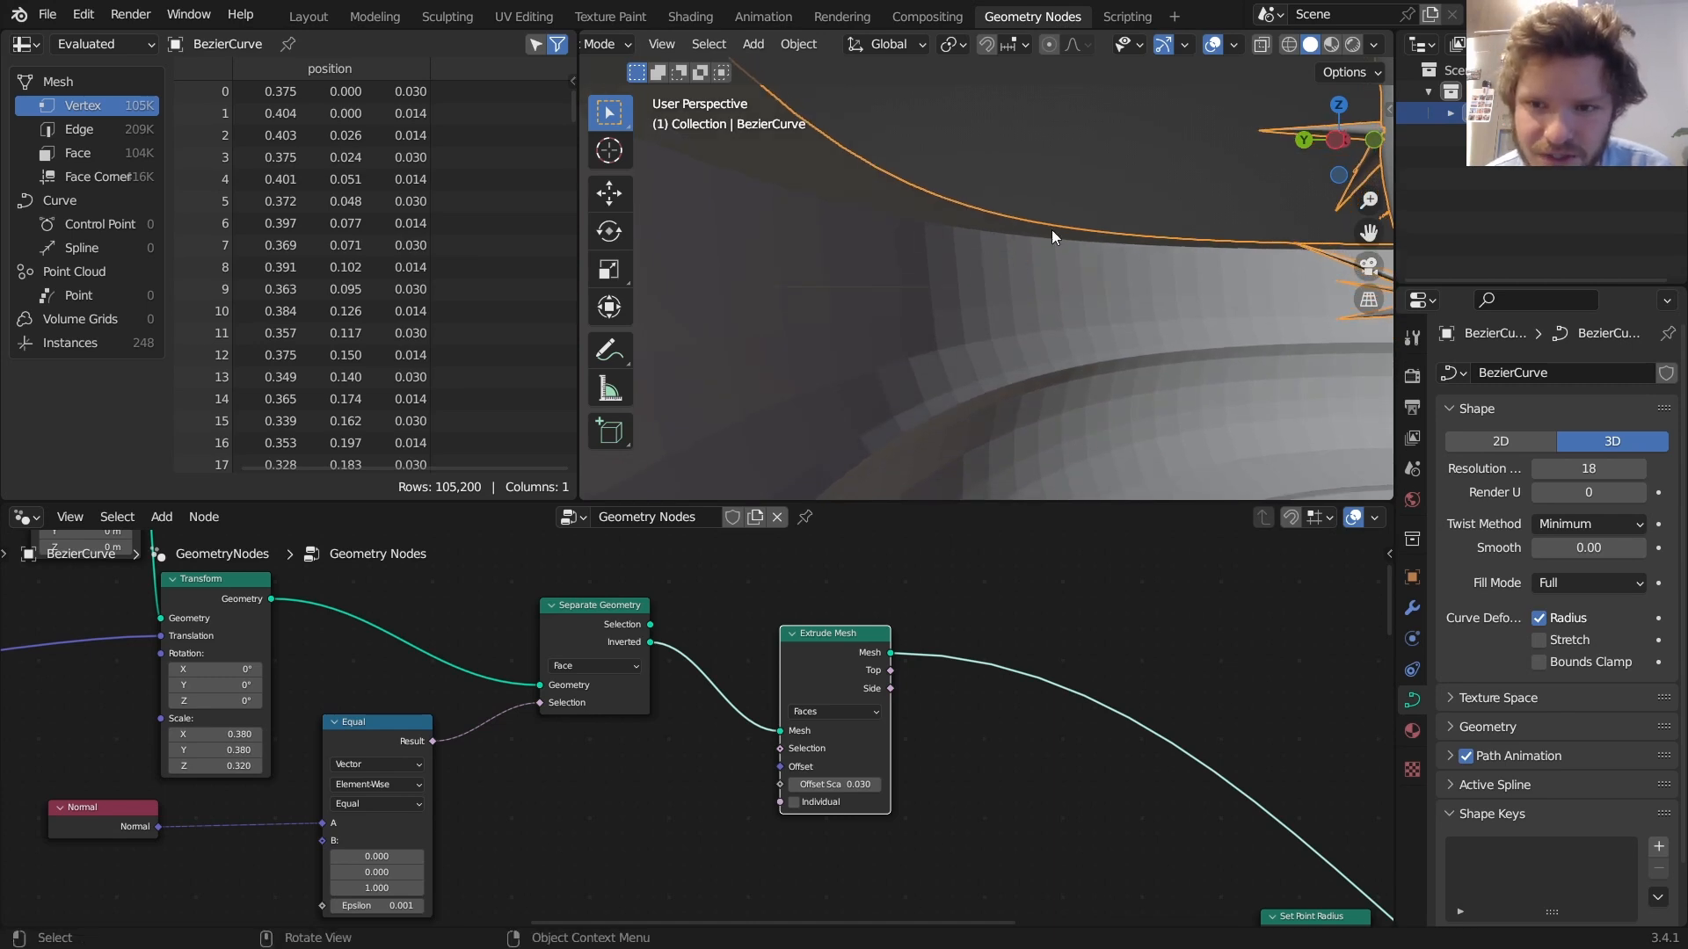
- Turn on Face Orientation in the Viewport Overlays to check face directions
left_click(1373, 44)
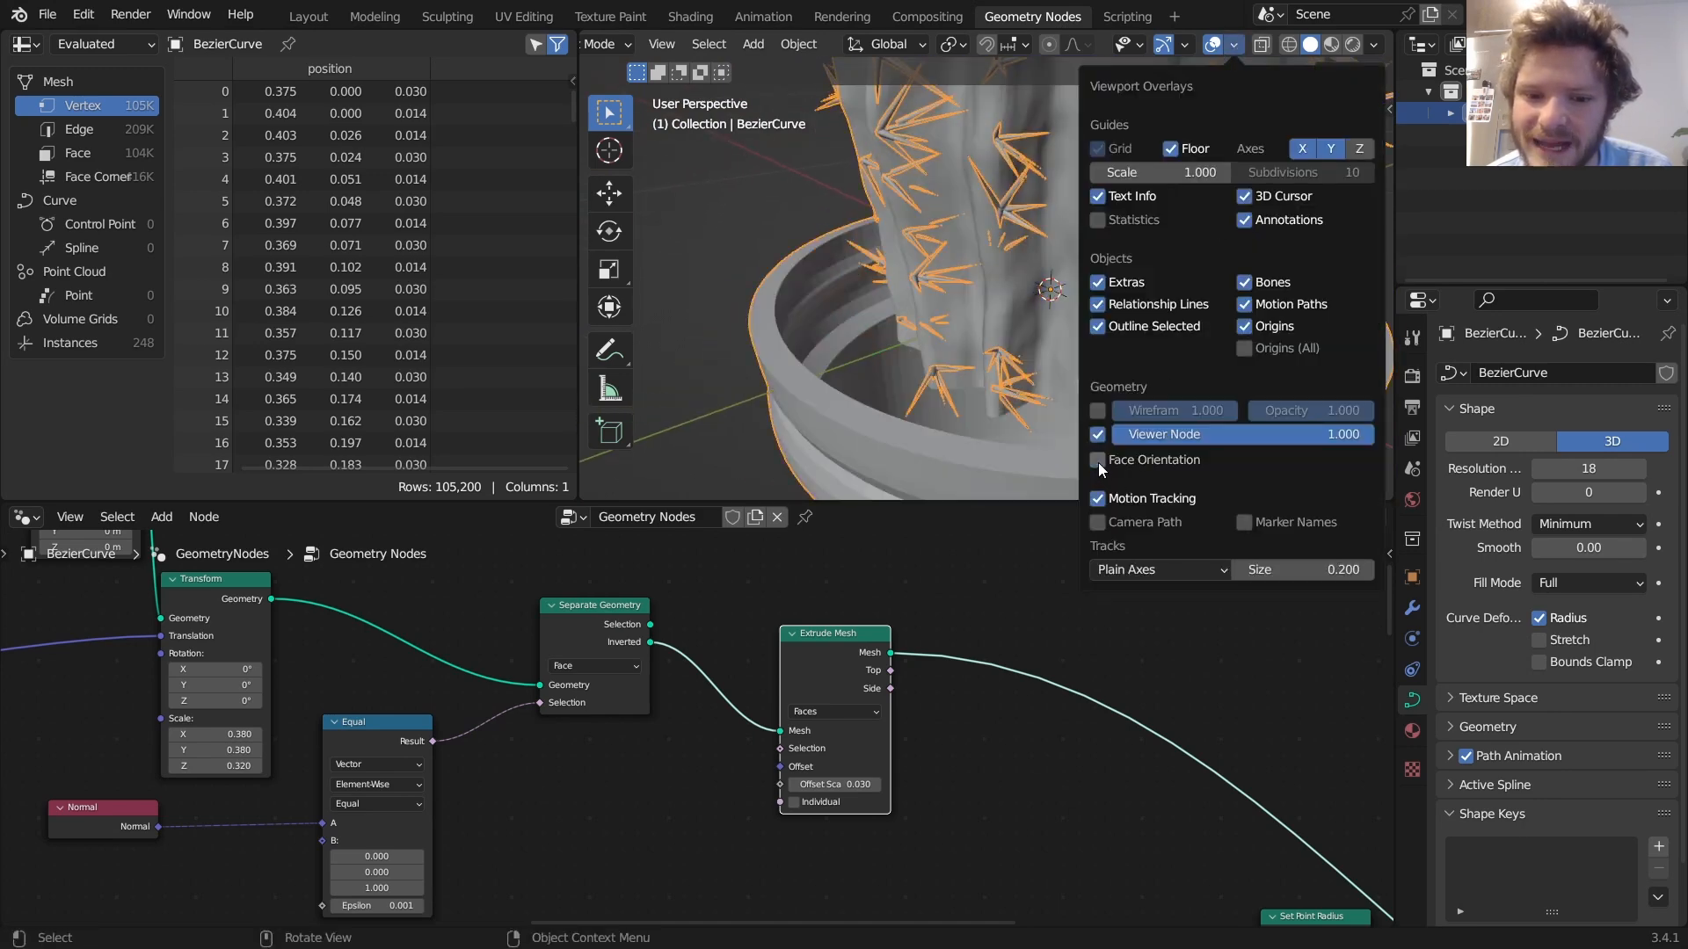
left_click(162, 517)
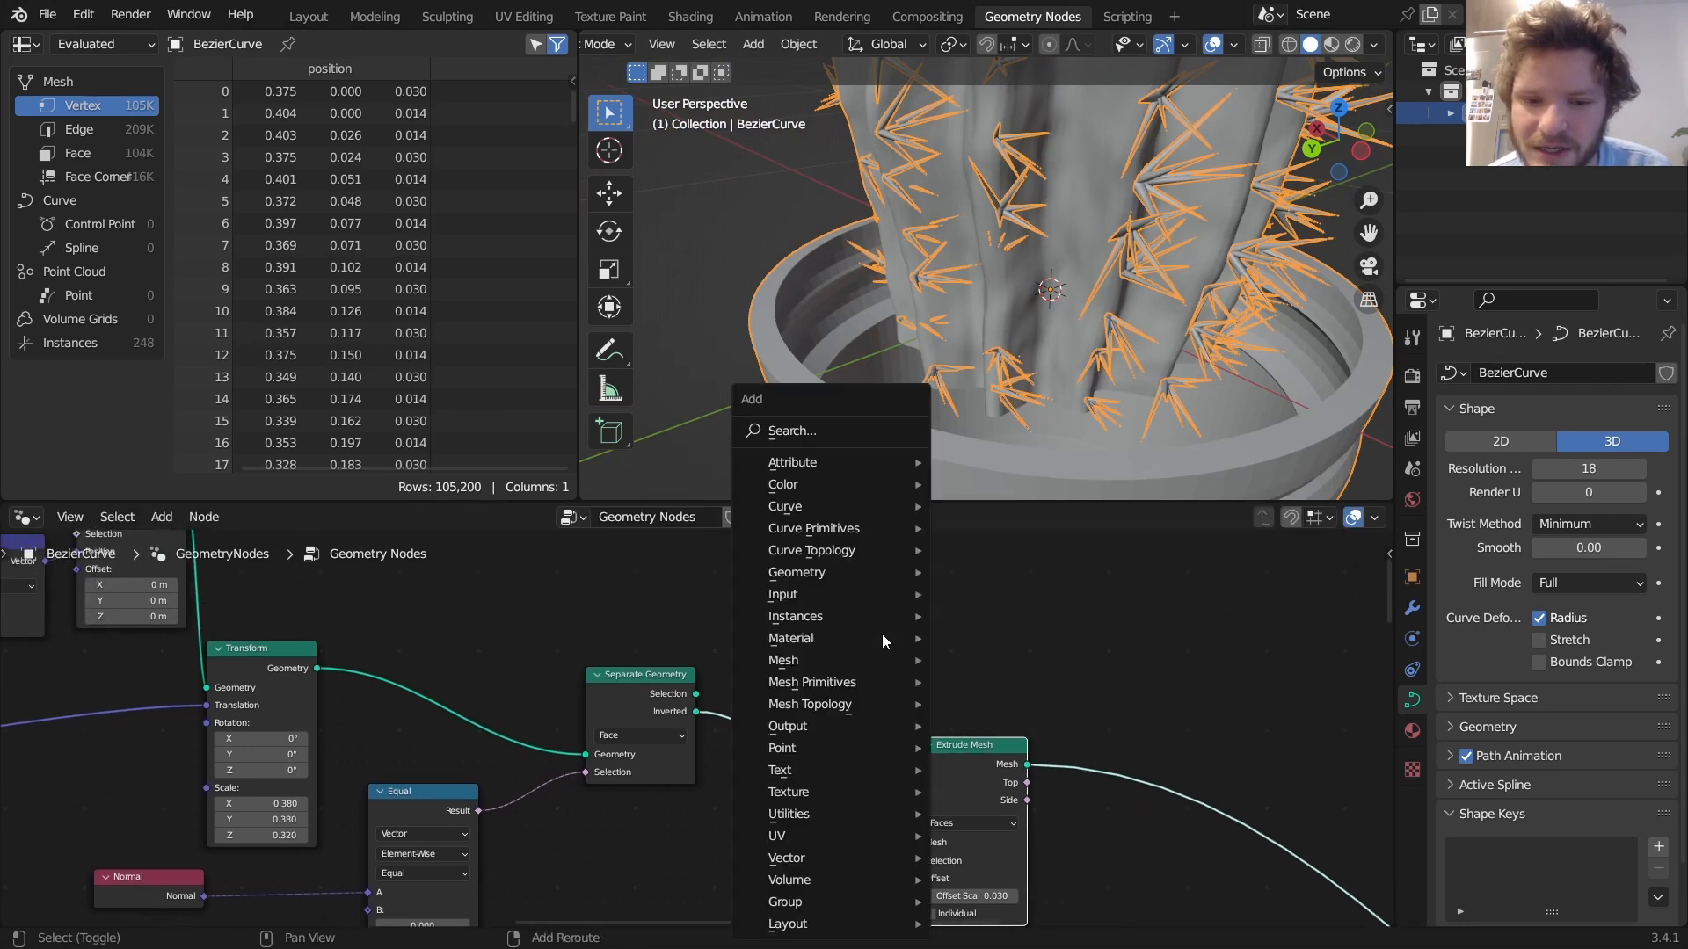
- Add Flip Faces on the Inverted output and join it with Extrude Mesh, merging at 0.001 m
type("fl")
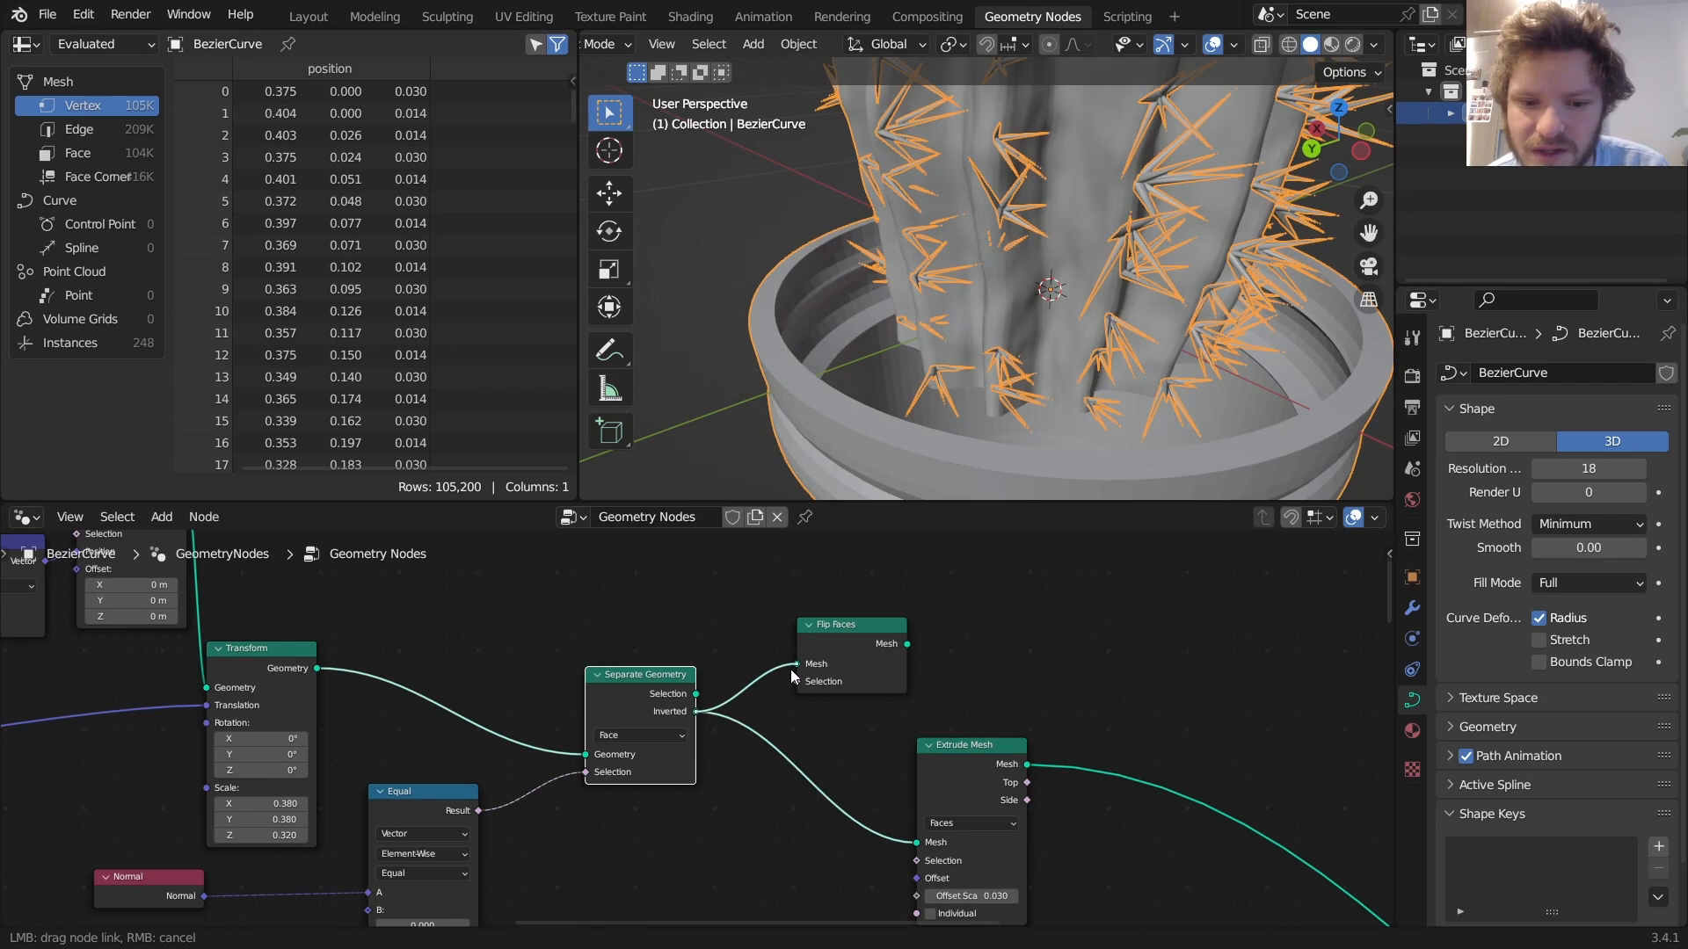
left_click(1218, 44)
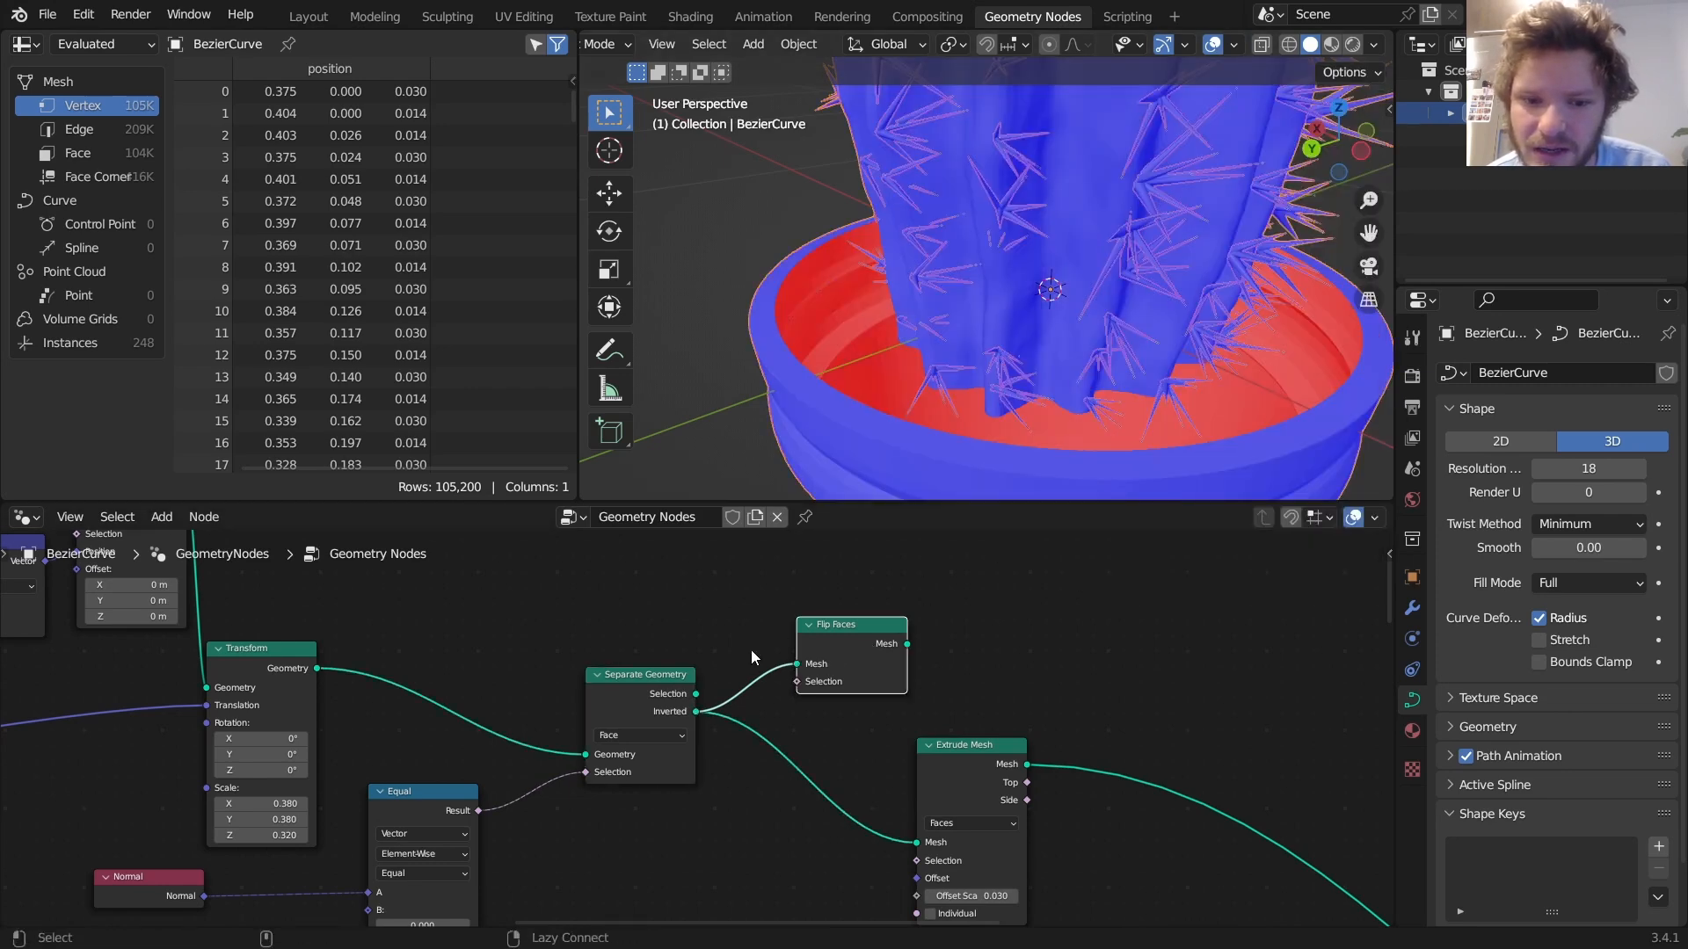
left_click(639, 674)
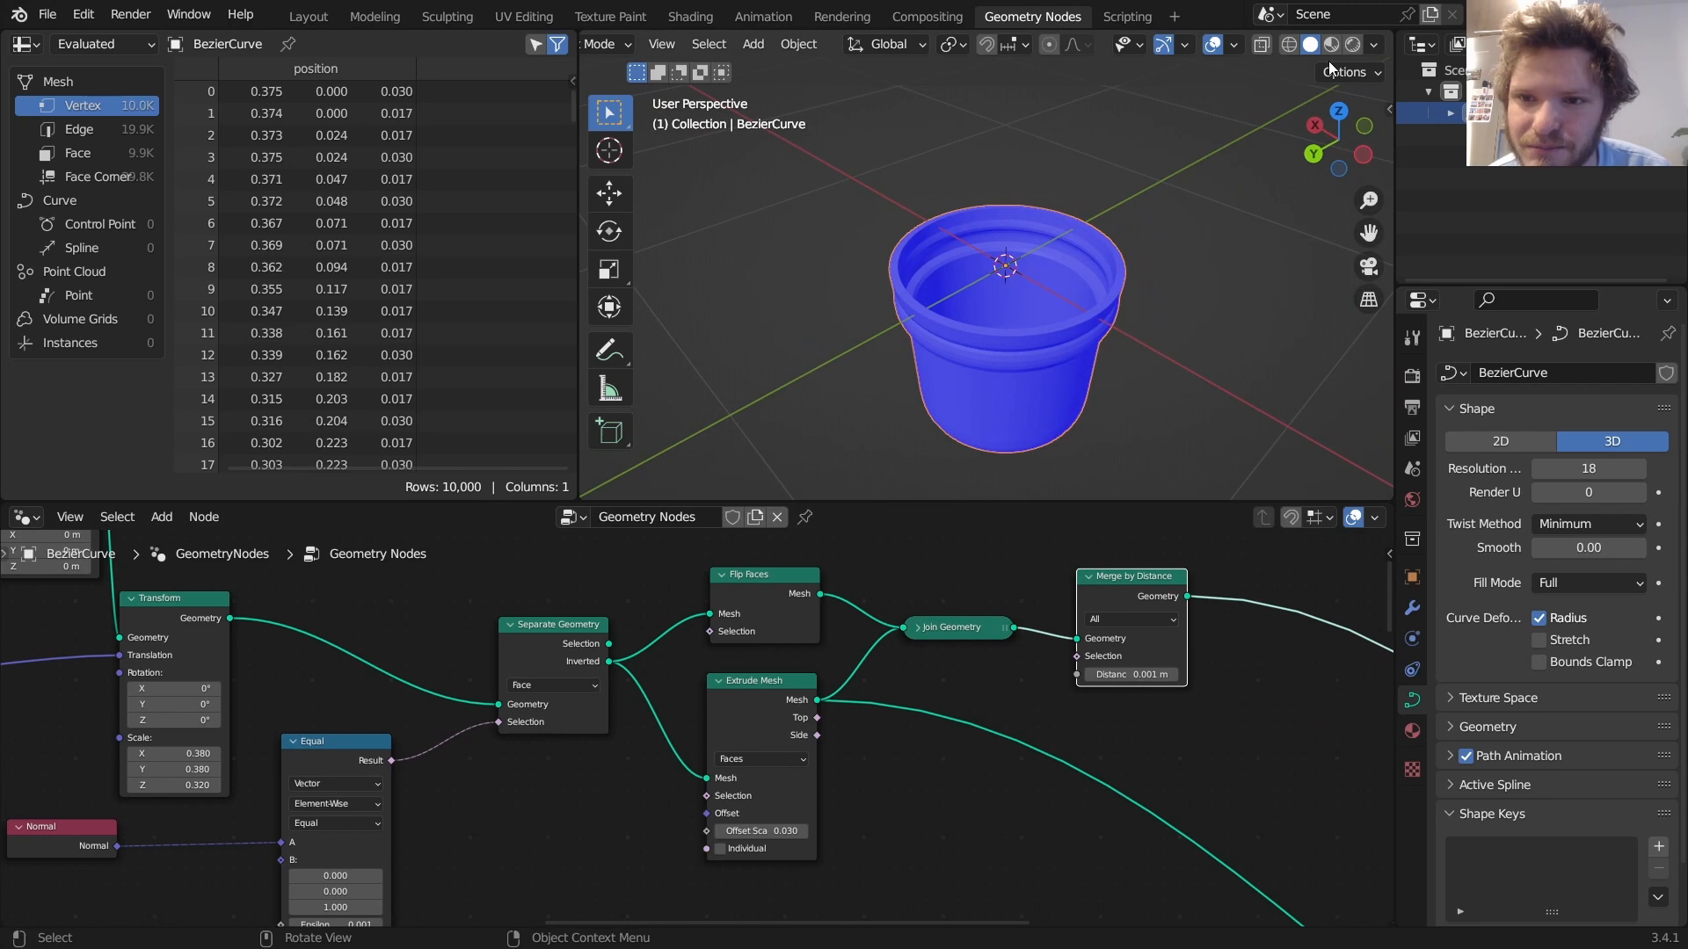
- Disable Face Orientation in Viewport Overlays to show the cactus in its solid pot
left_click(1234, 44)
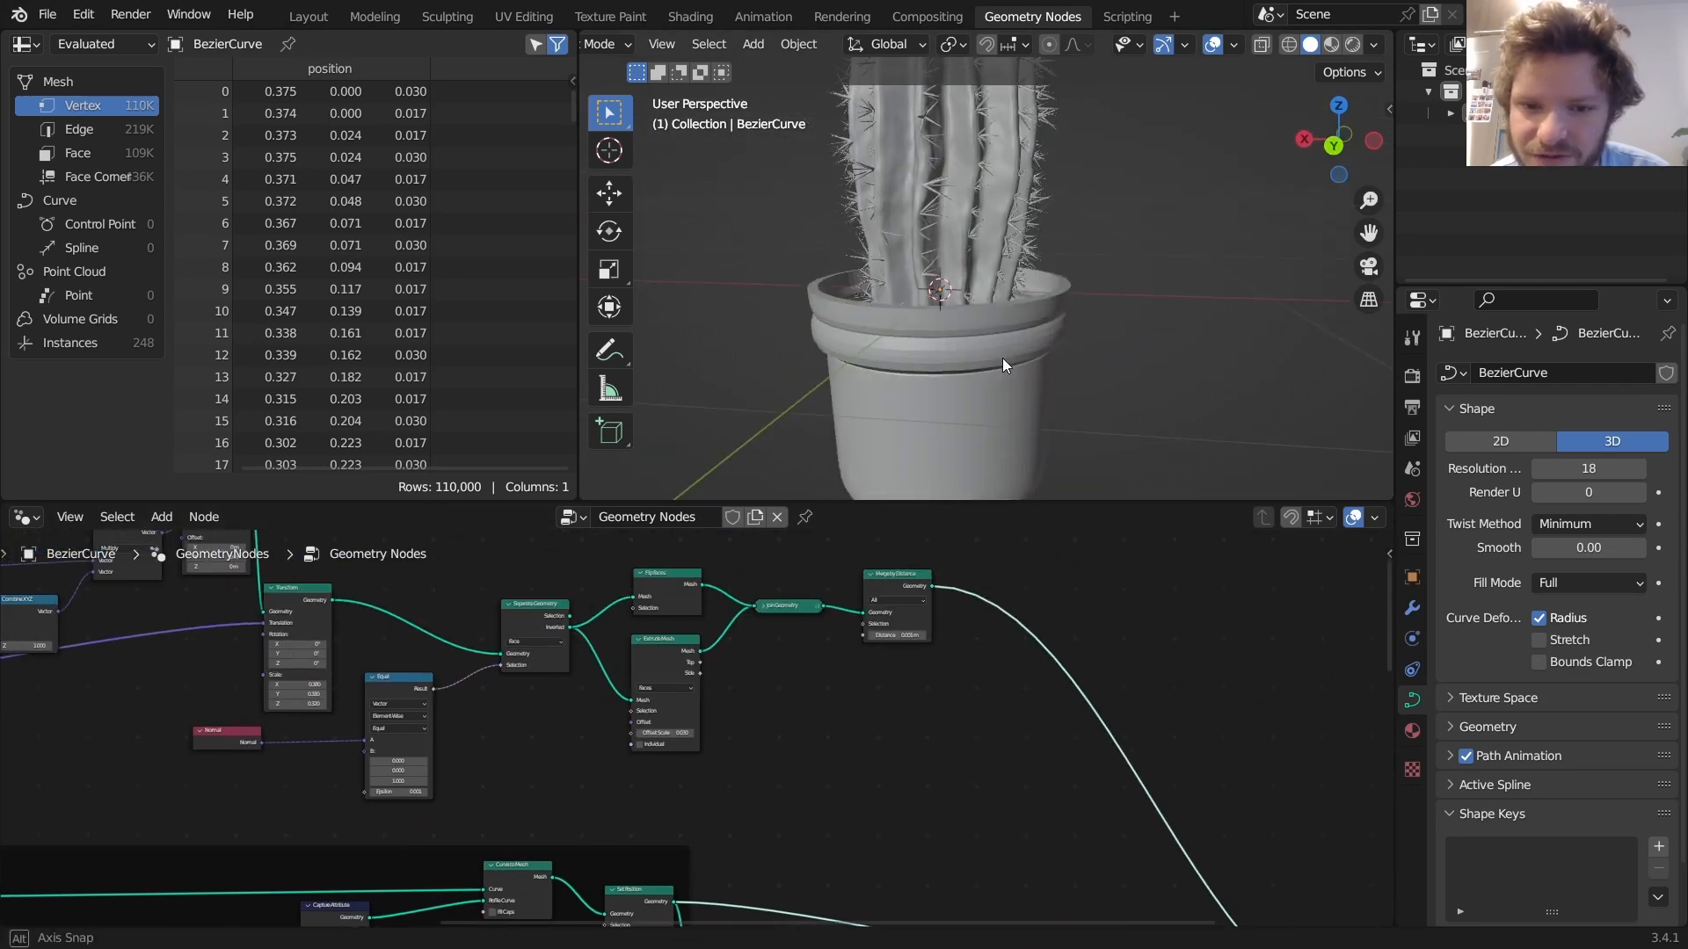
- Add Set Shade Smooth after Merge by Distance and return the viewport to Solid shading
key("shift+a")
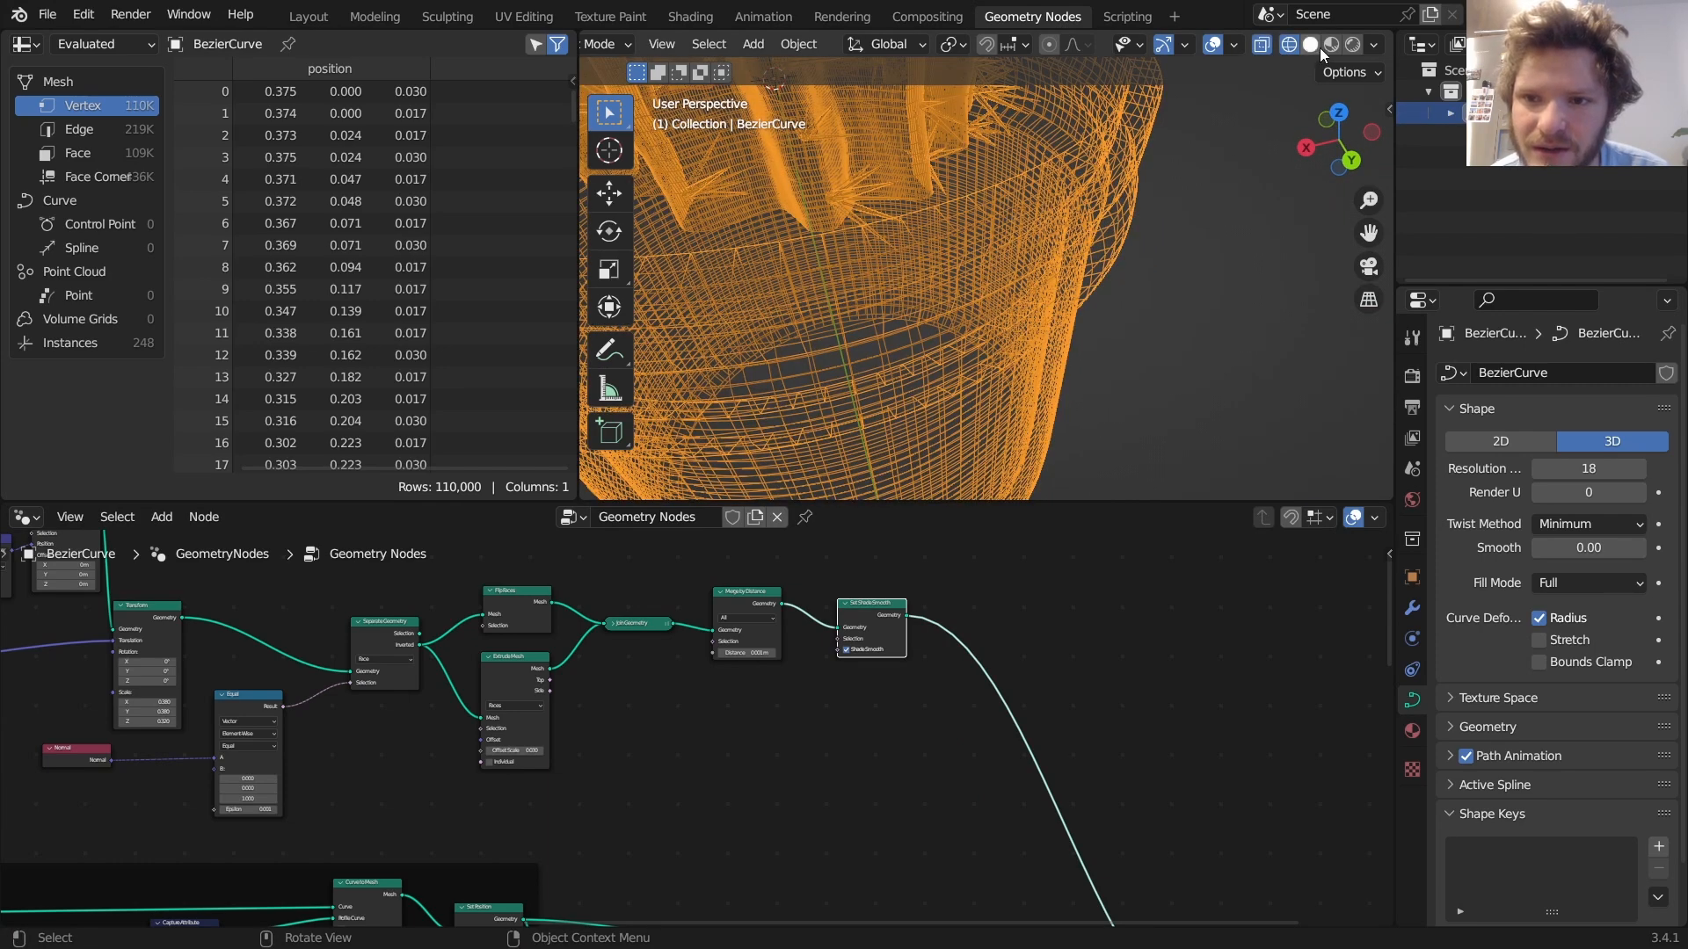
left_click(1328, 44)
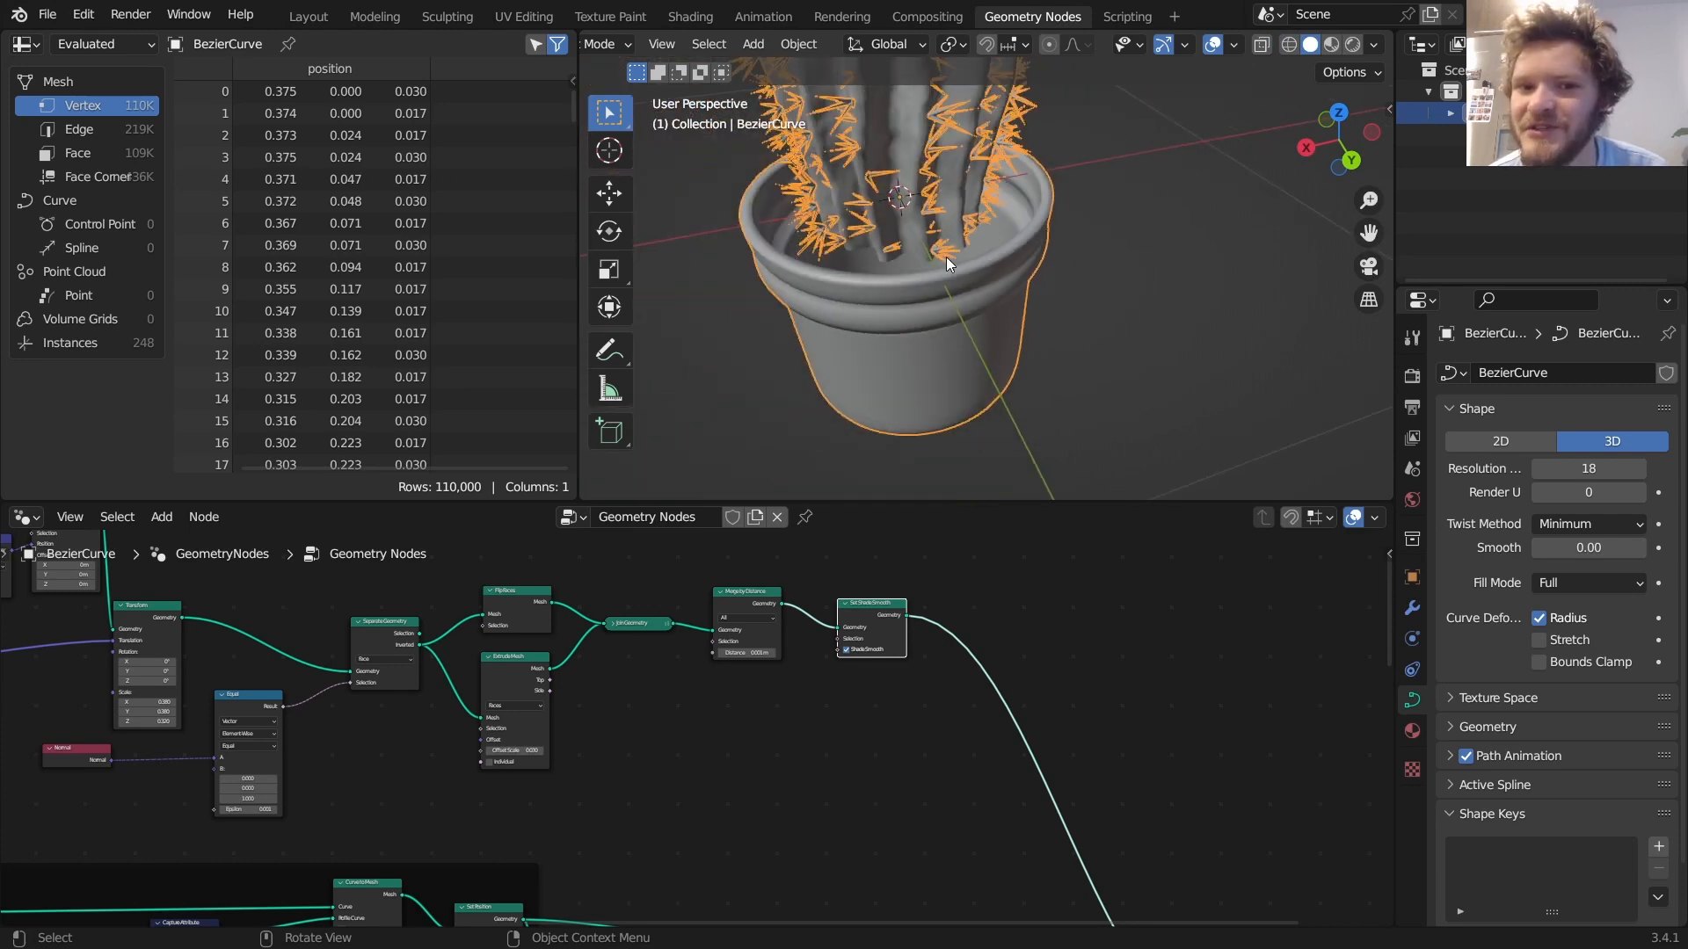